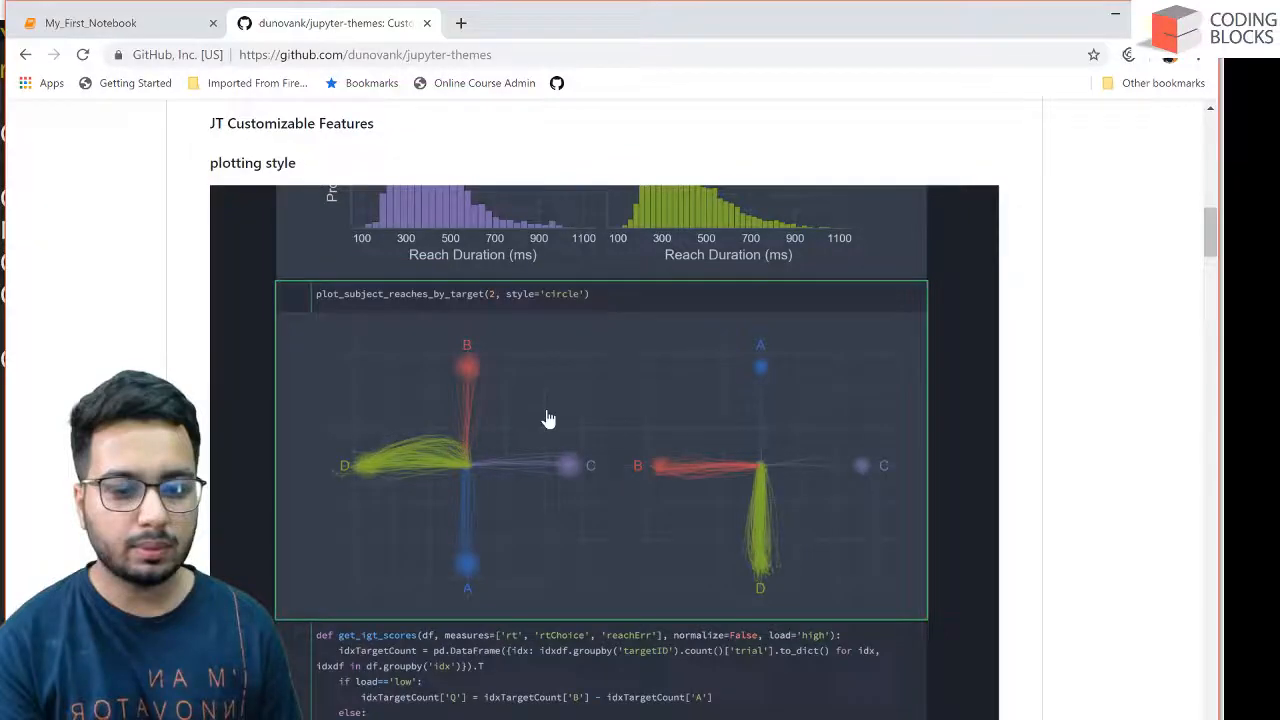
Scroll through the jupyter-themes README theme examples on GitHub.
scroll(up, 3)
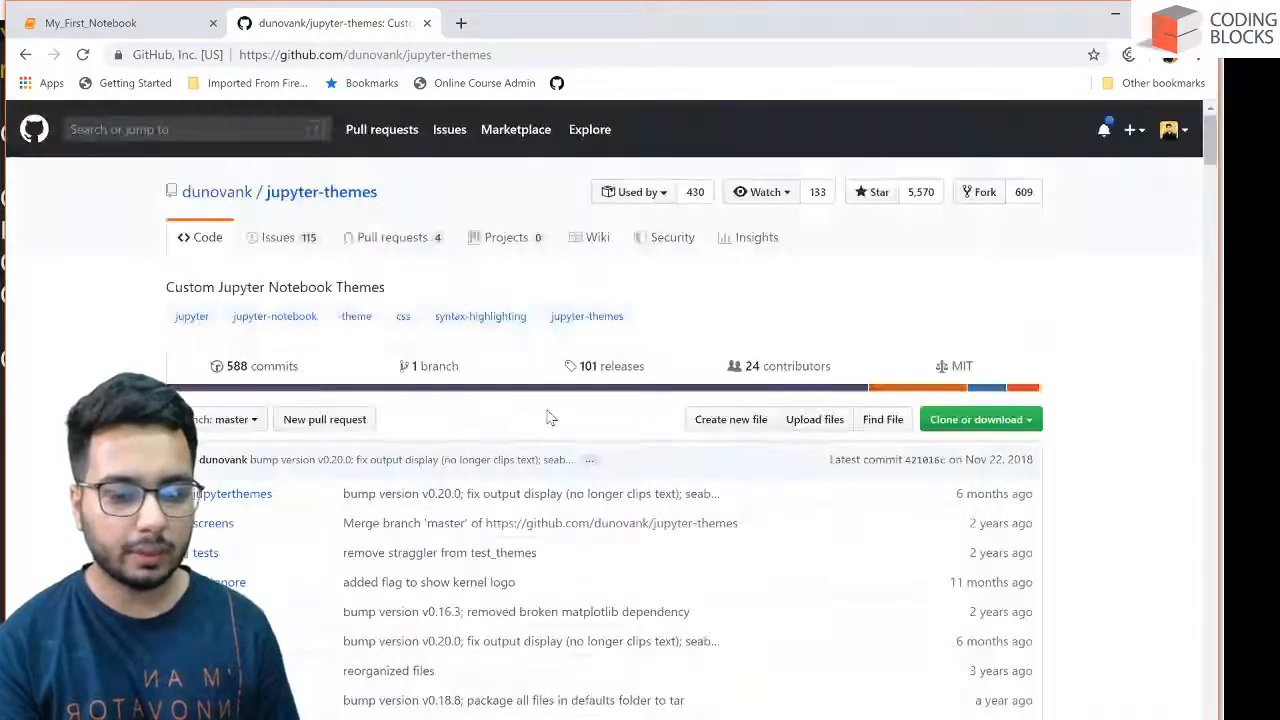
scroll(down, 3)
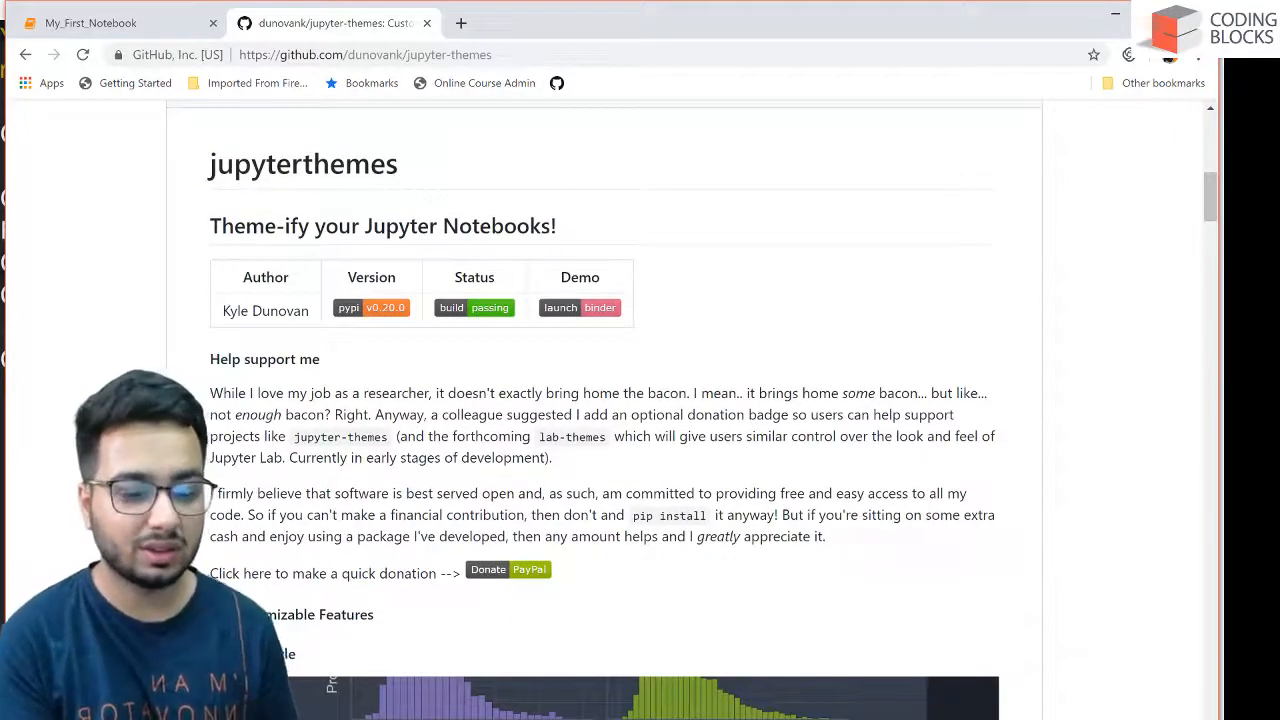
scroll(down, 3)
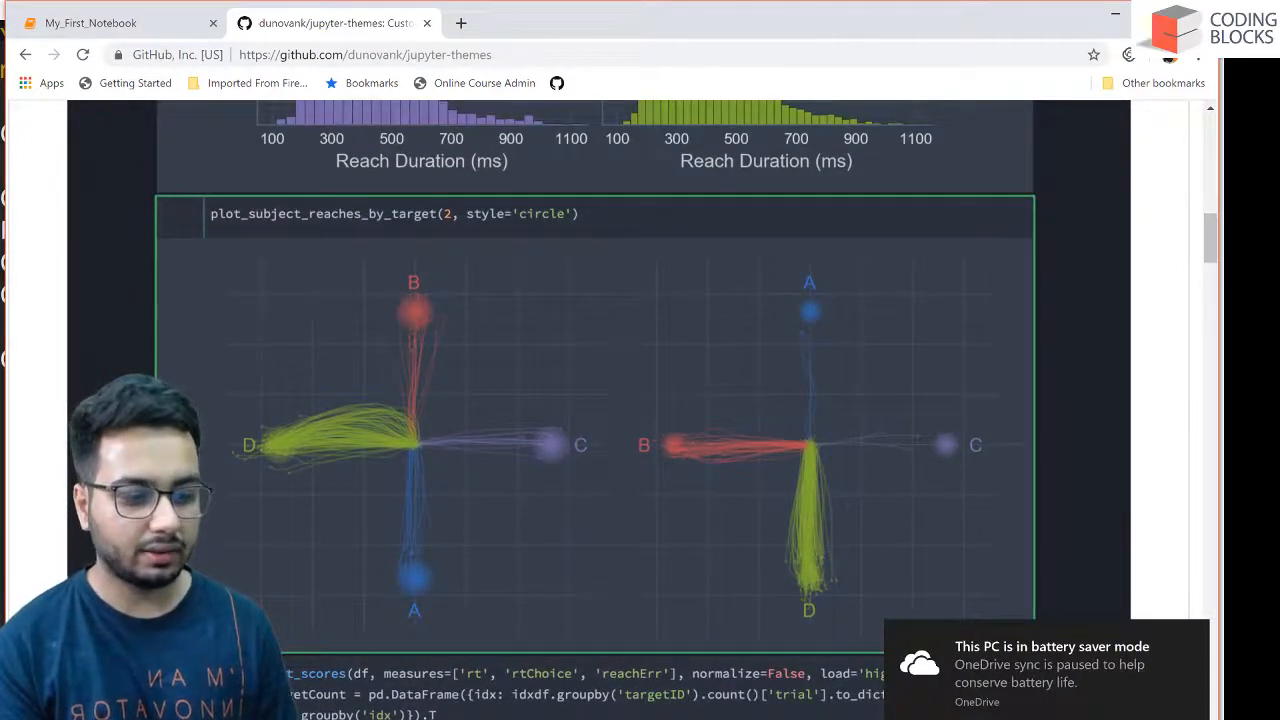
scroll(up, 3)
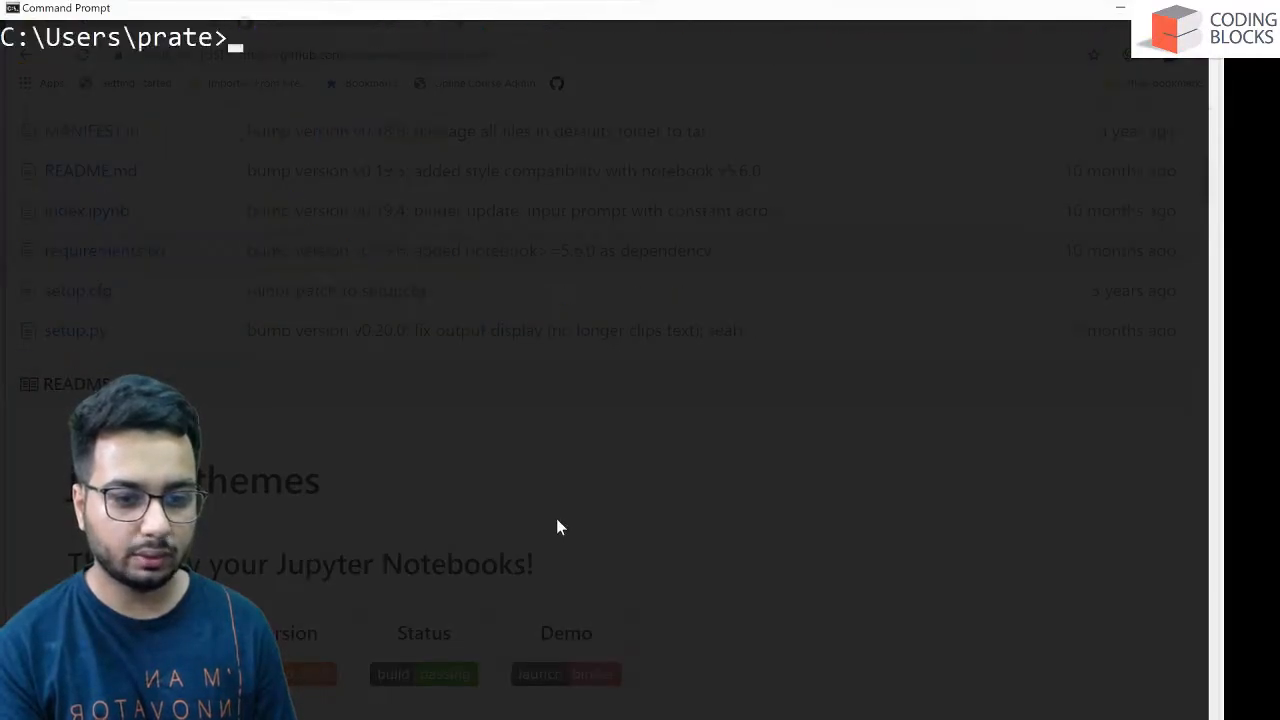
Install the jupyterthemes package with pip install jupyterthemes.
text(pip ins)
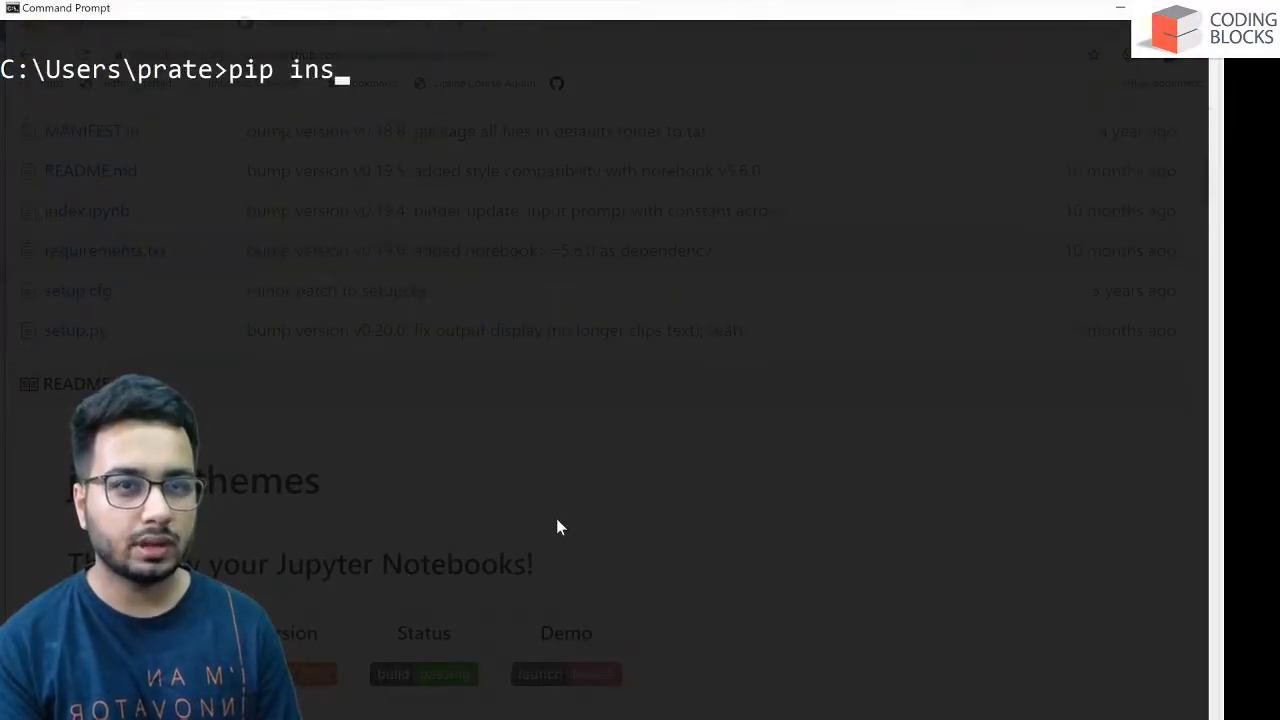
text(tall jupyter)
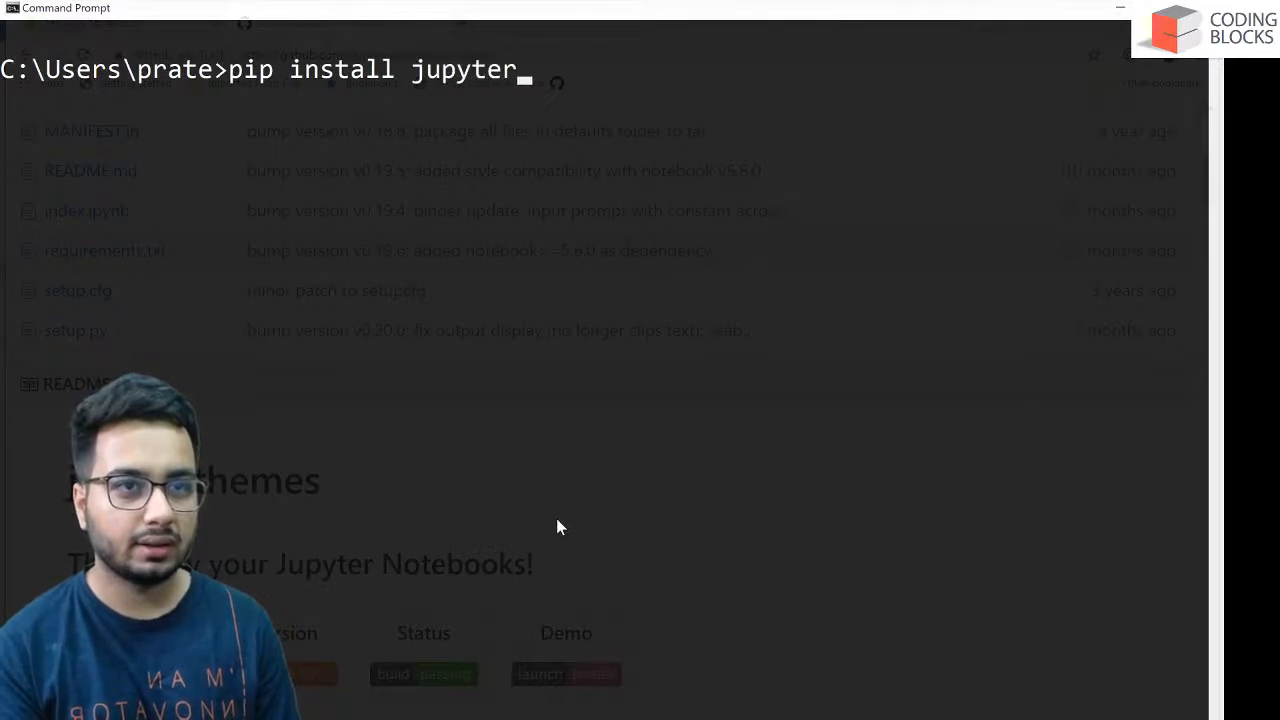
text(themes)
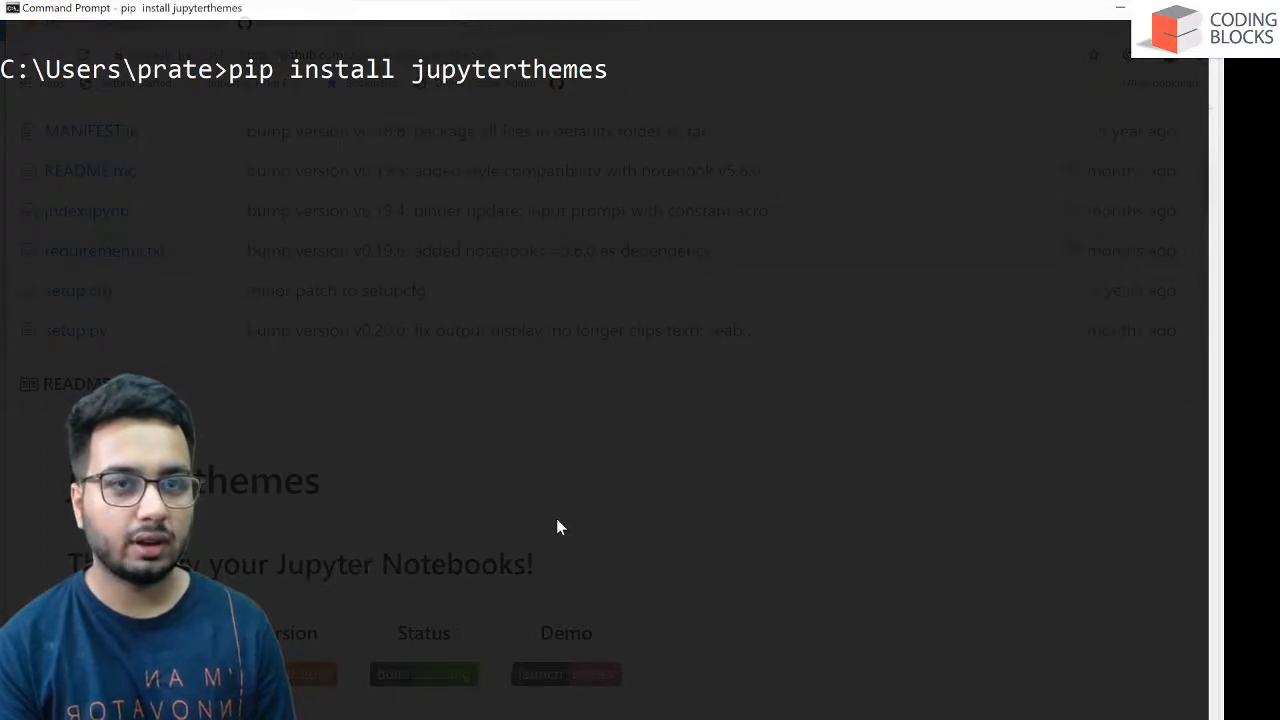
key(Enter)
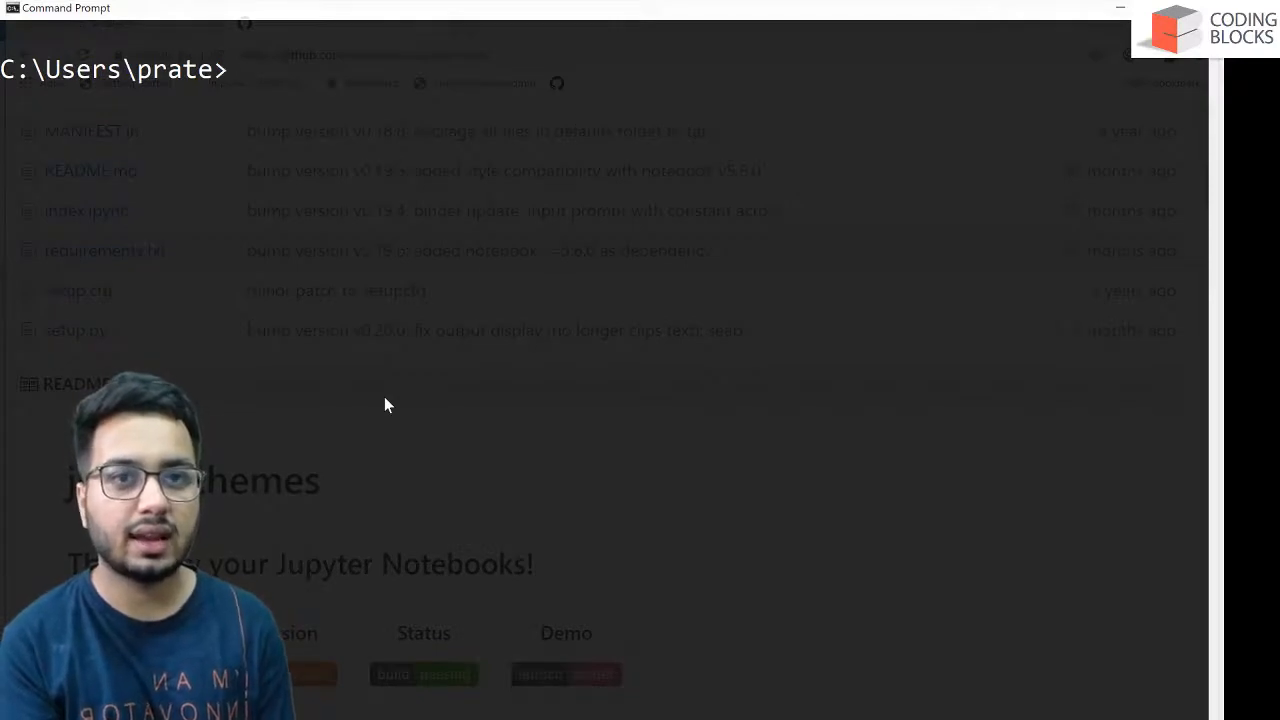
List the available themes with jt, then apply the monokai theme with jt -t monokai.
text(jt)
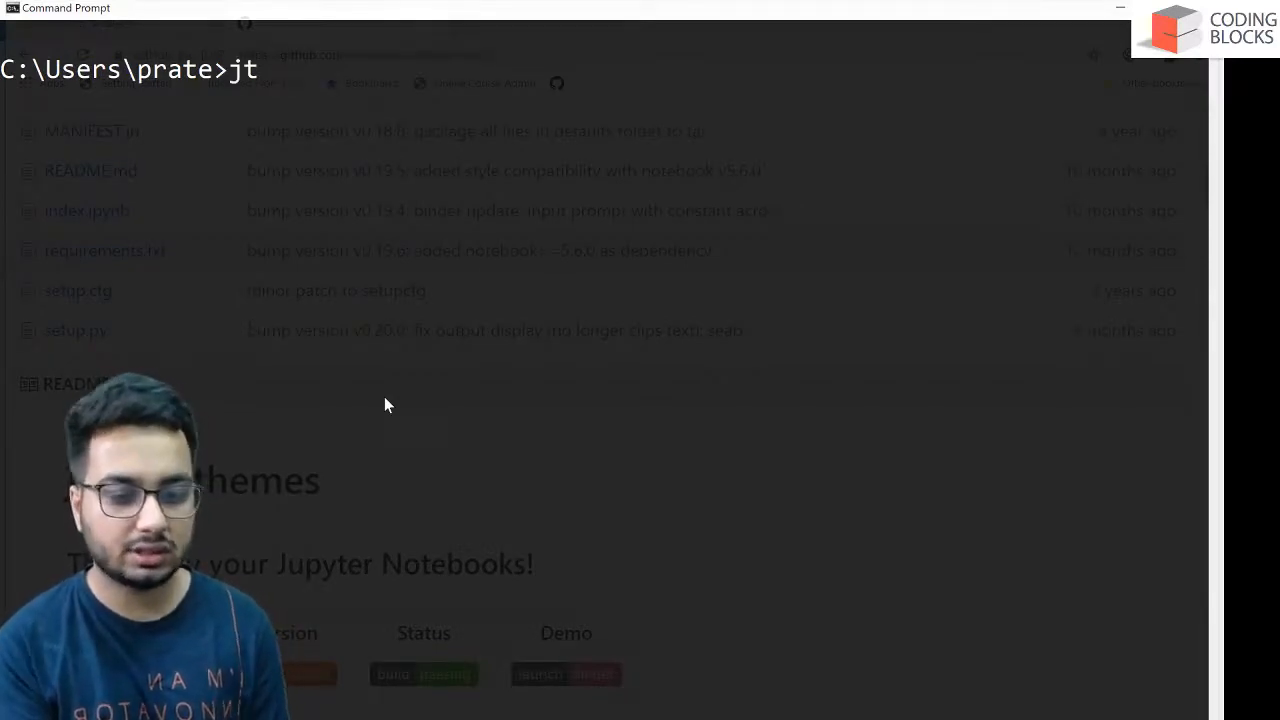
text(-t)
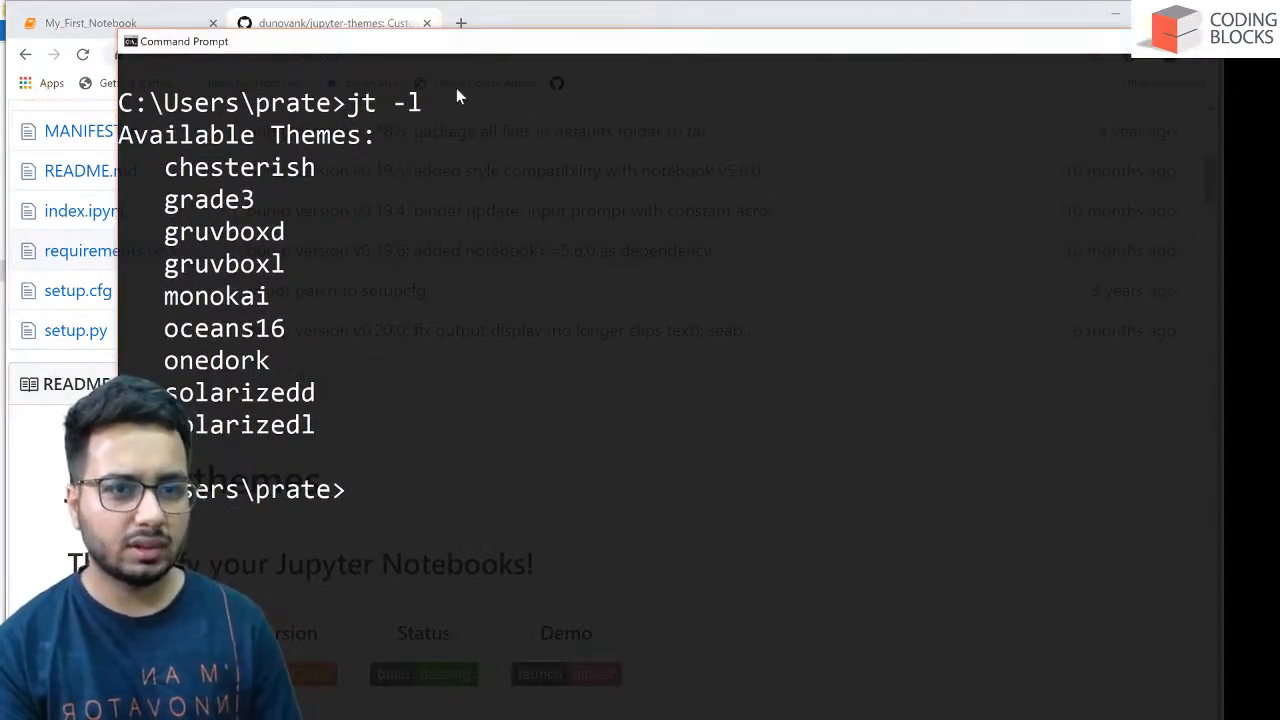
text(jt -t m)
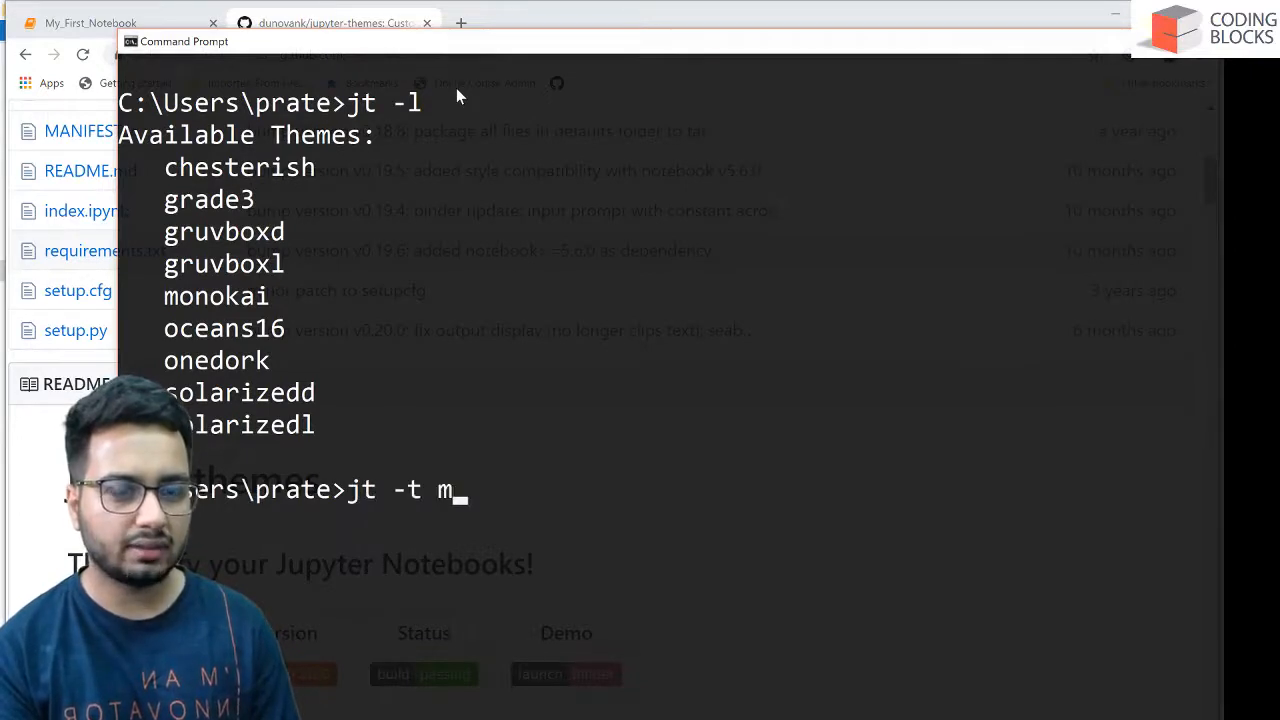
text(onokai)
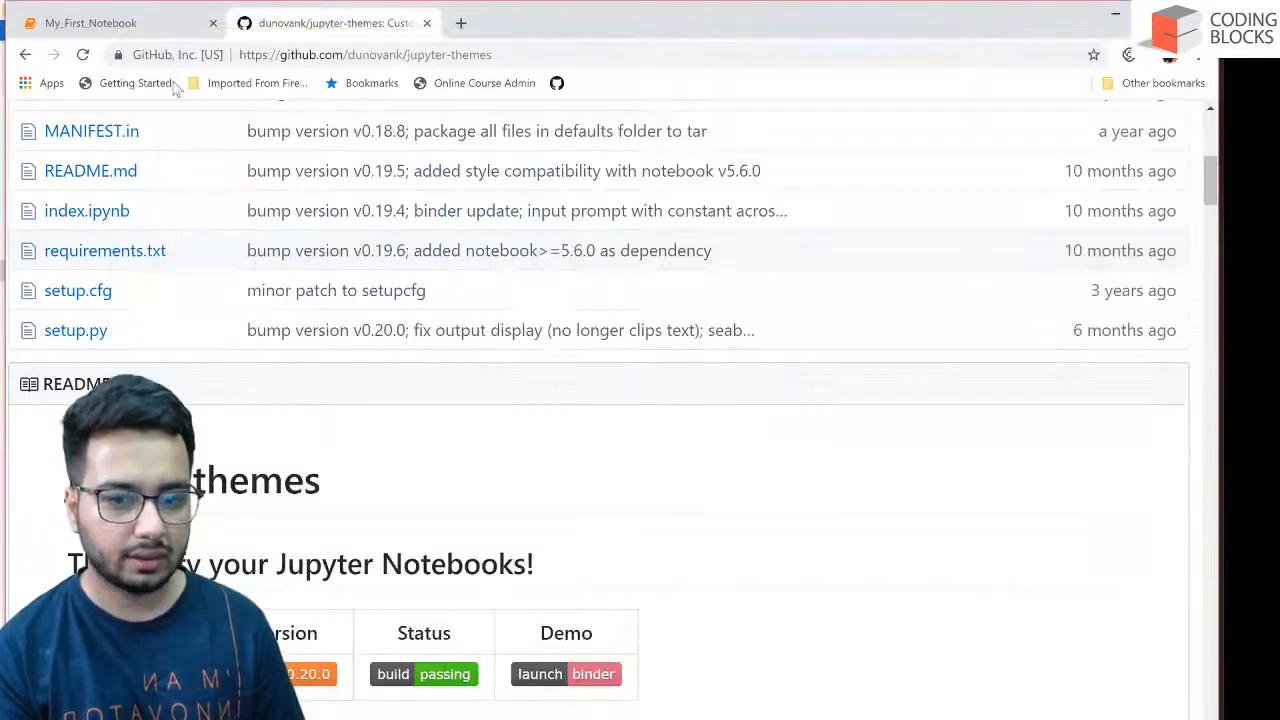
click(110, 22)
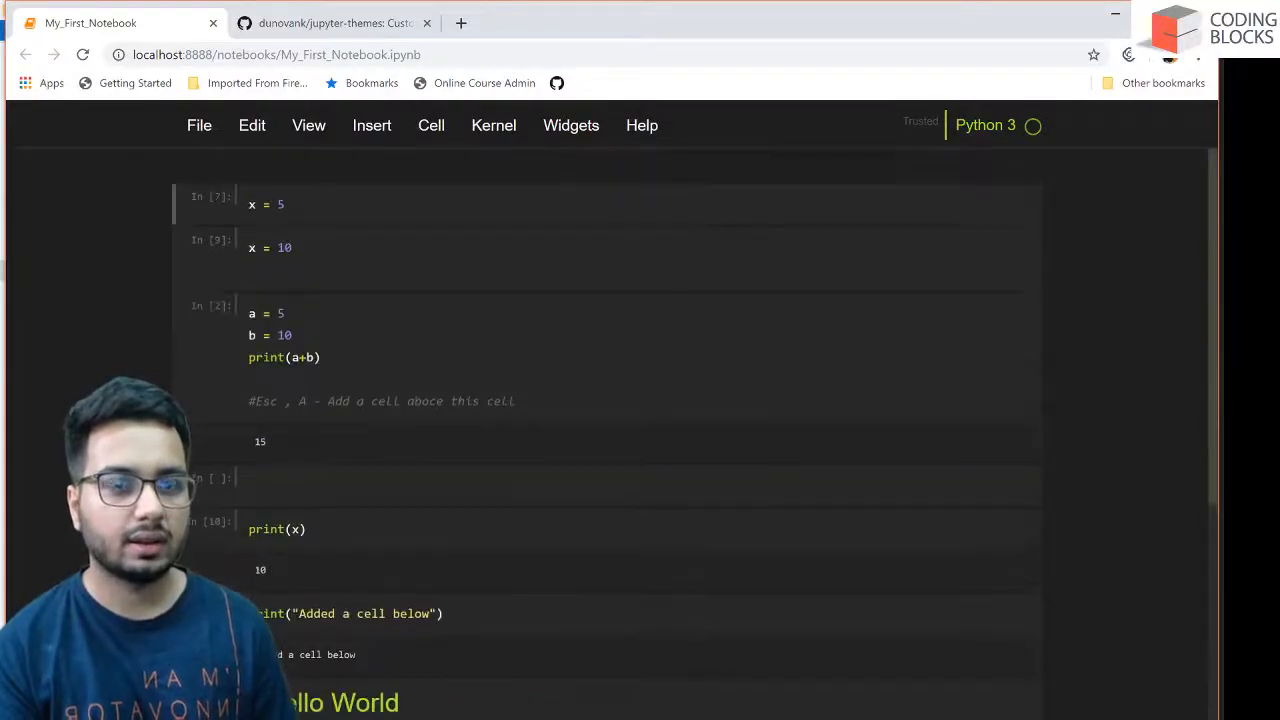
scroll(down, 3)
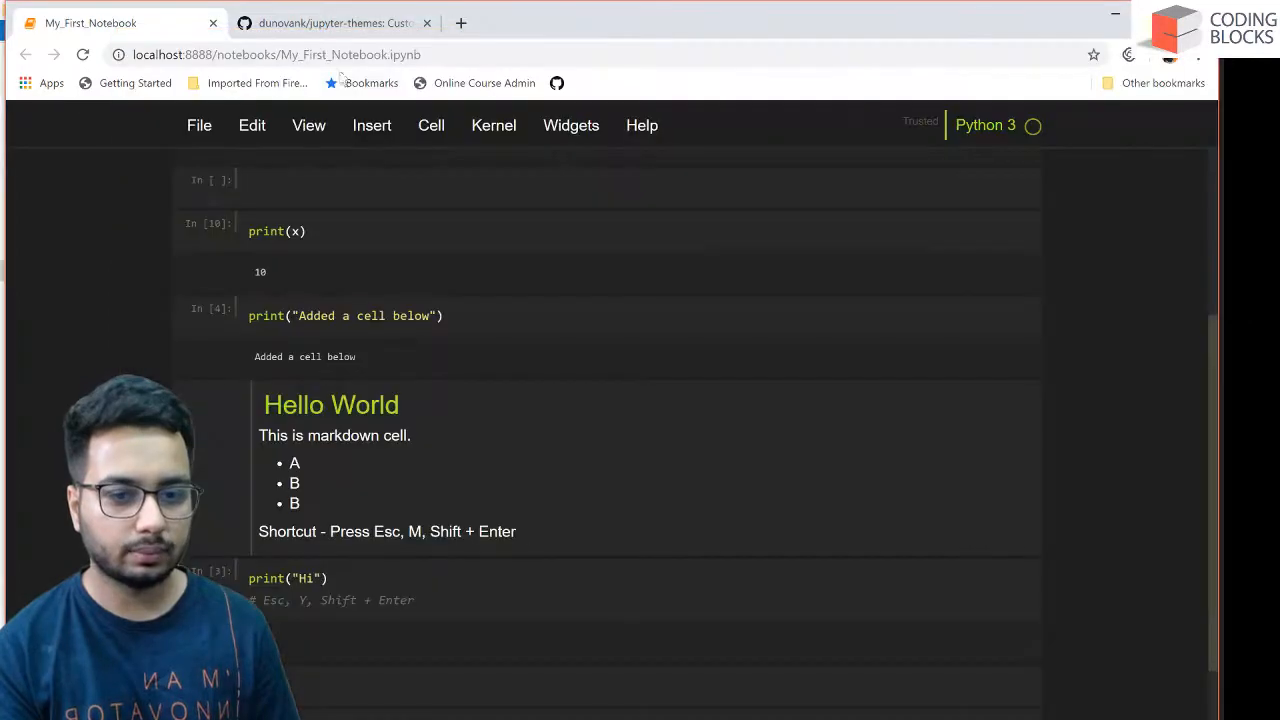
click(336, 24)
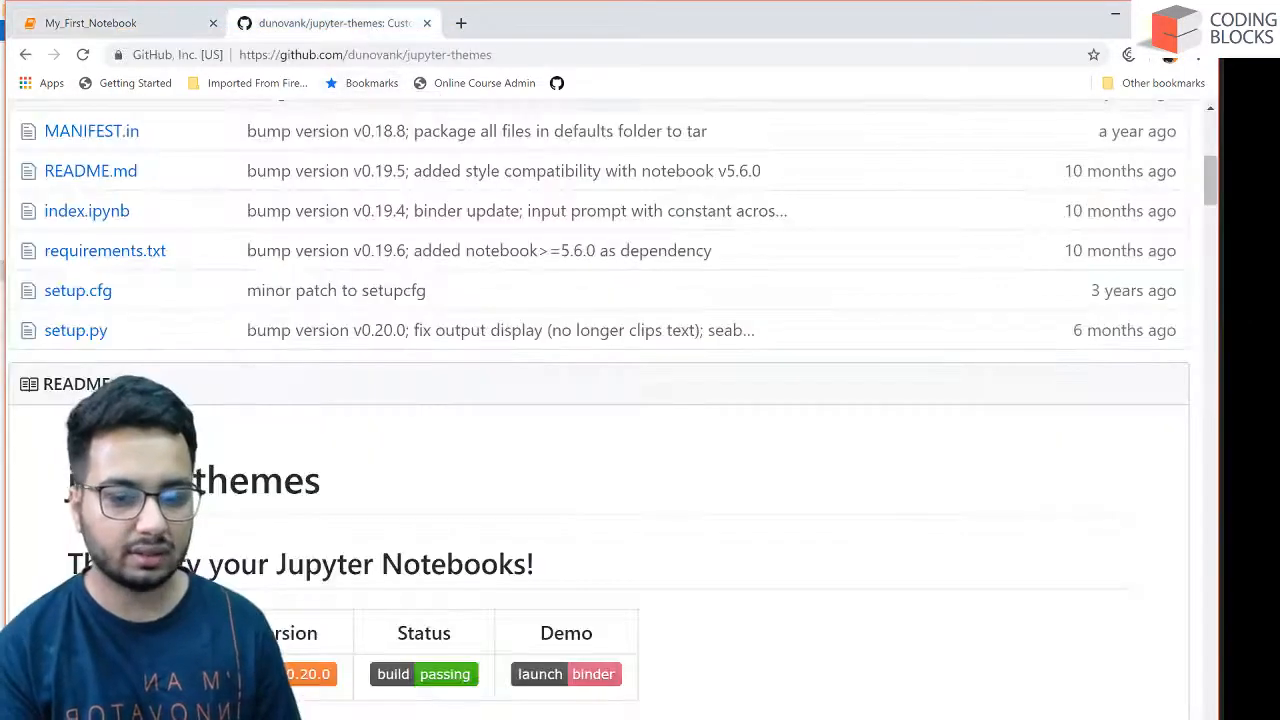
Scroll the README down to the jt command-line usage and options table.
scroll(down, 3)
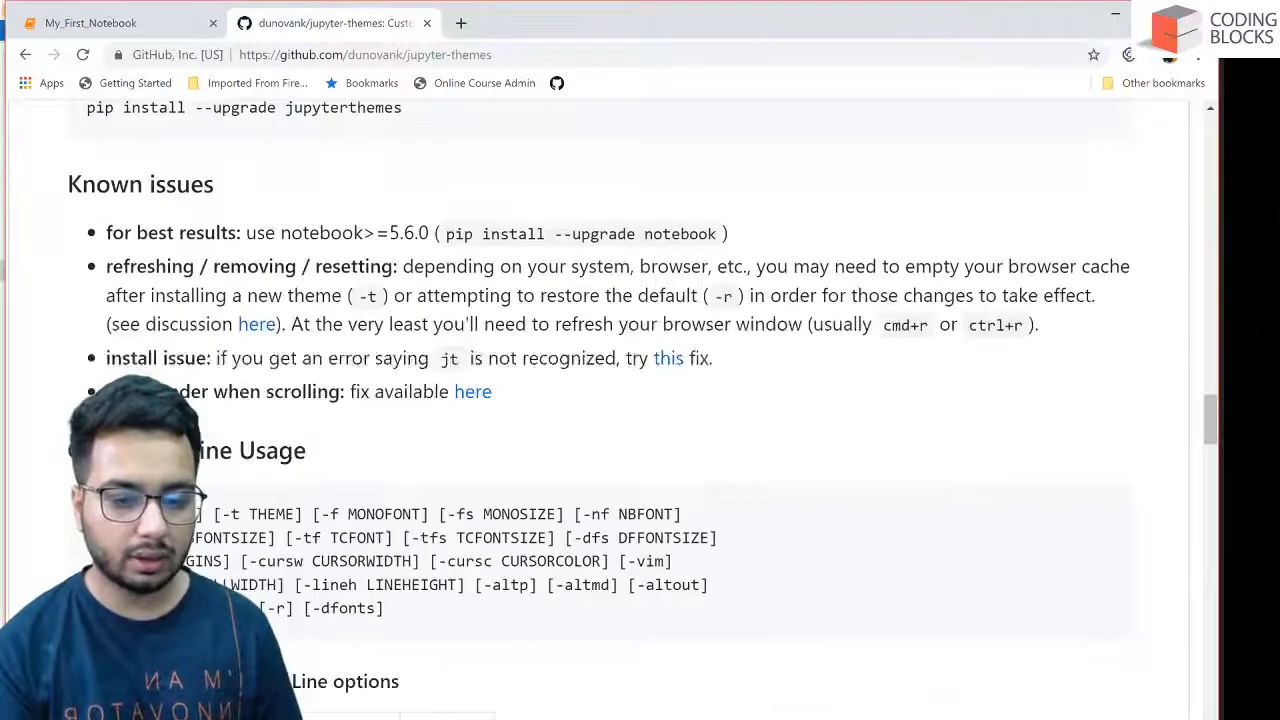
scroll(down, 3)
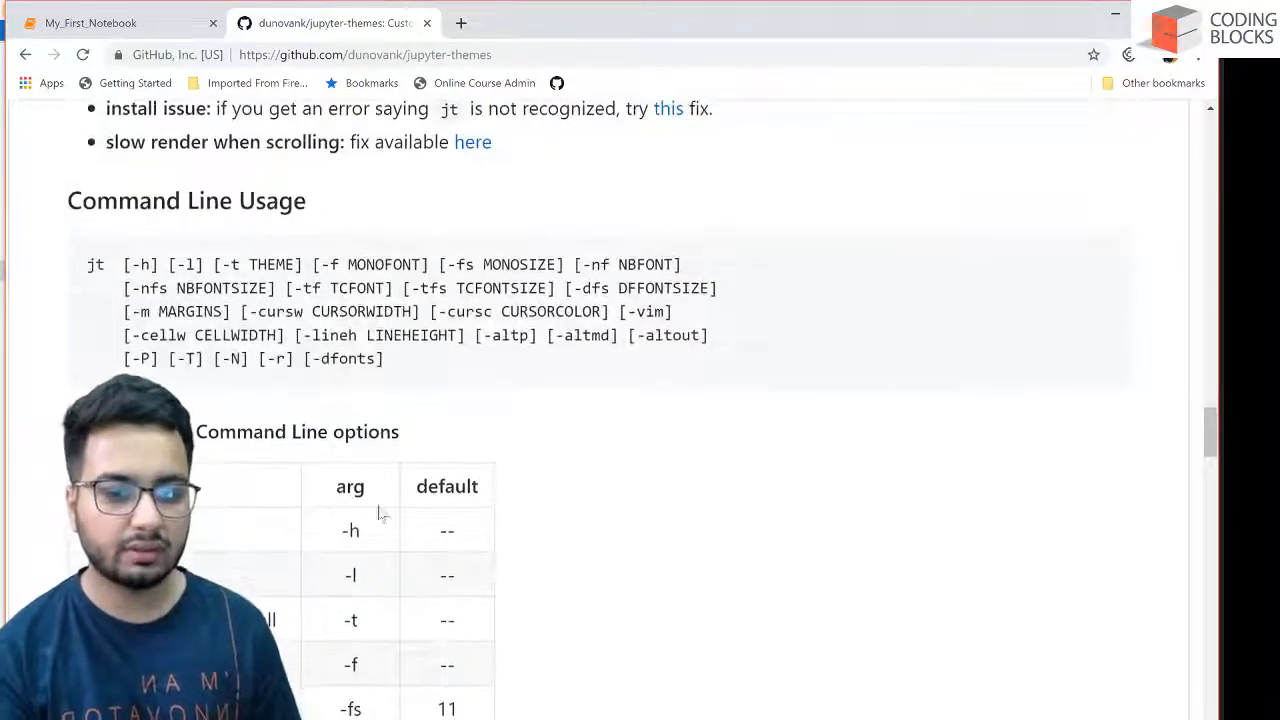
scroll(down, 3)
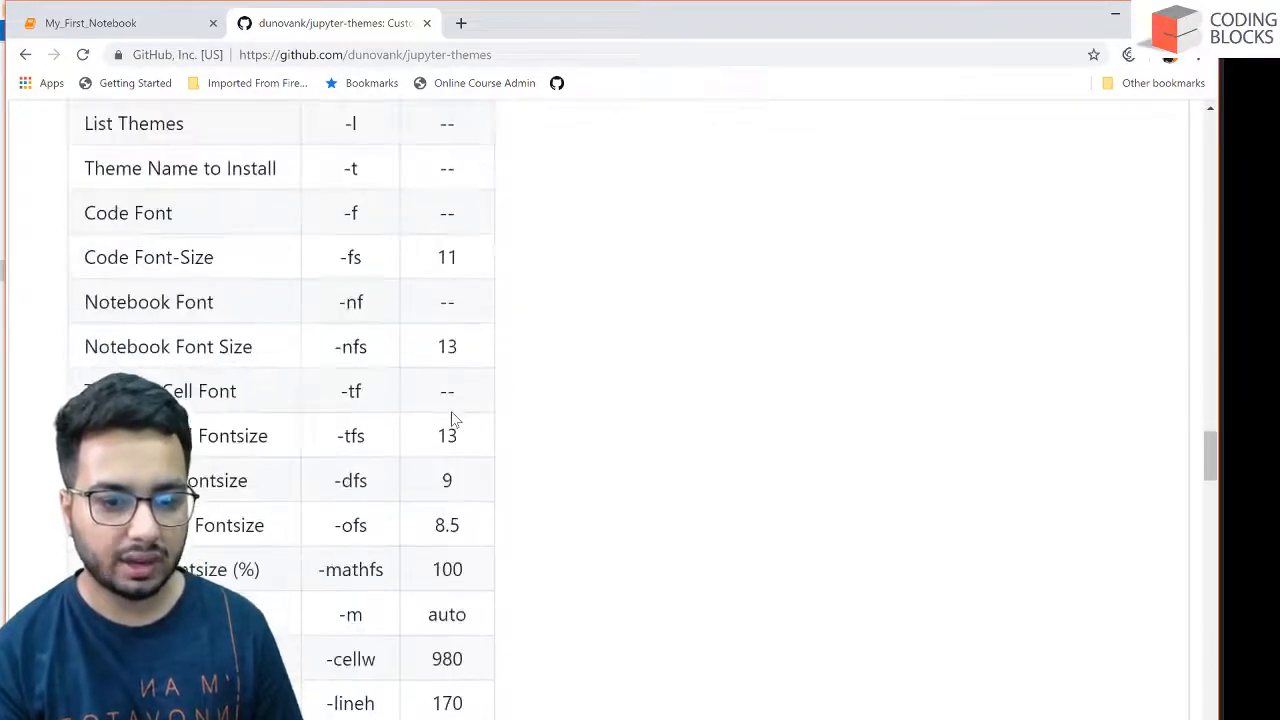
scroll(down, 3)
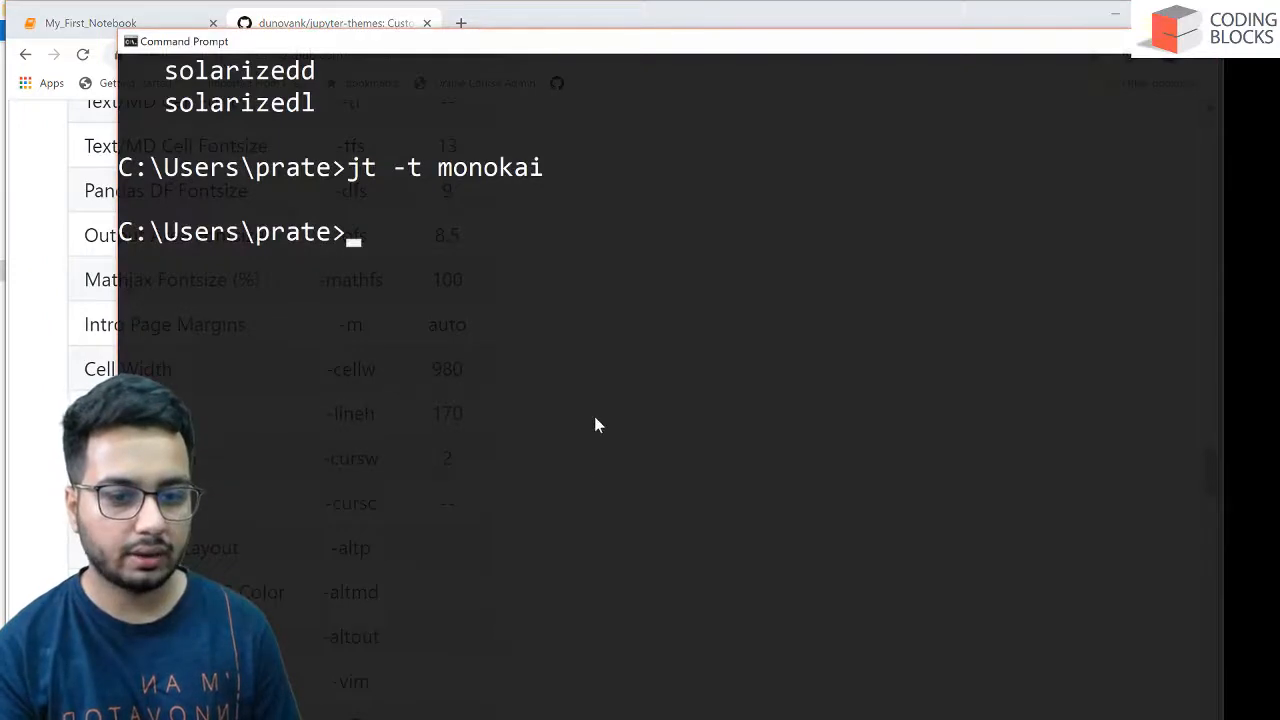
Reset the theme with jt -r and check My_First_Notebook back in the default light look.
text(jt)
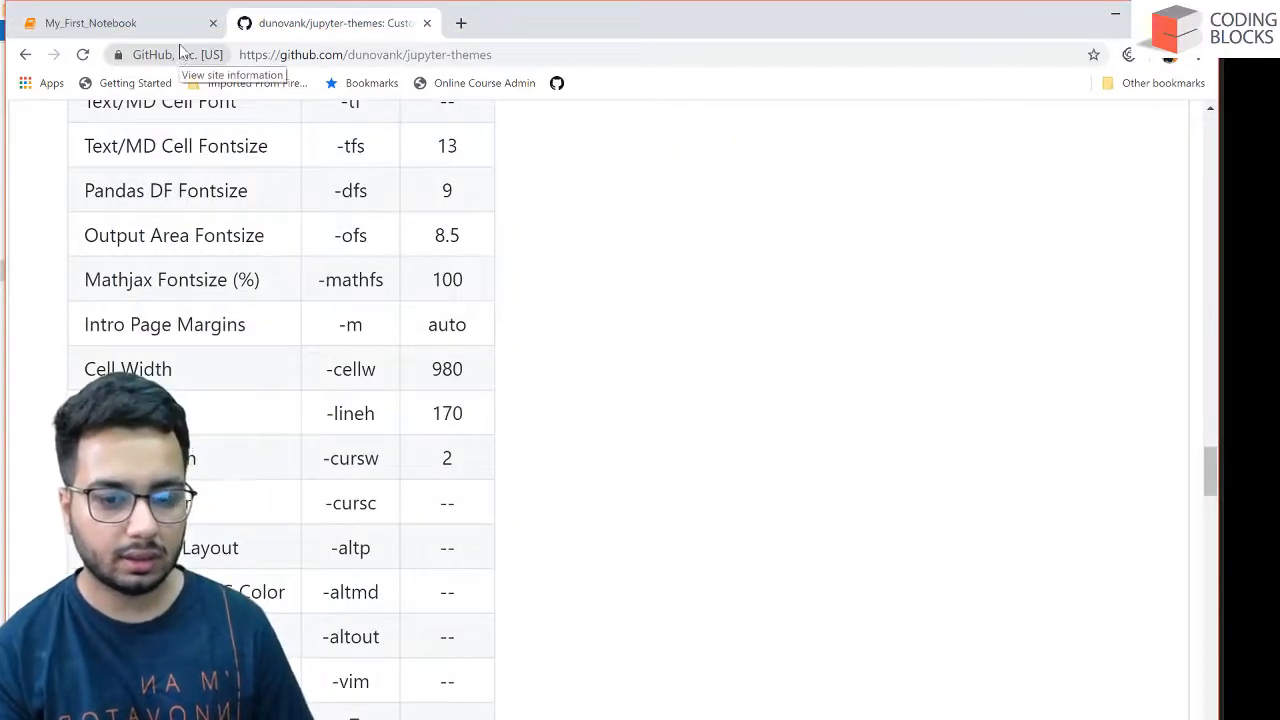
click(110, 22)
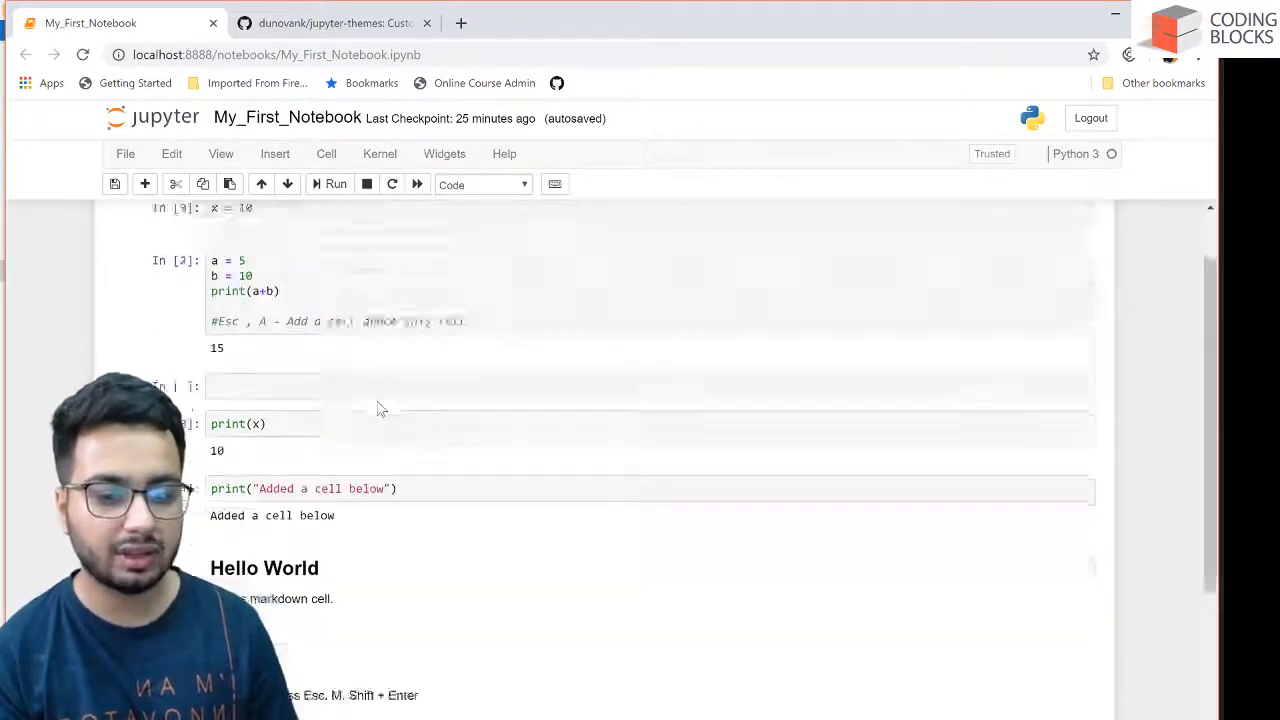
scroll(down, 3)
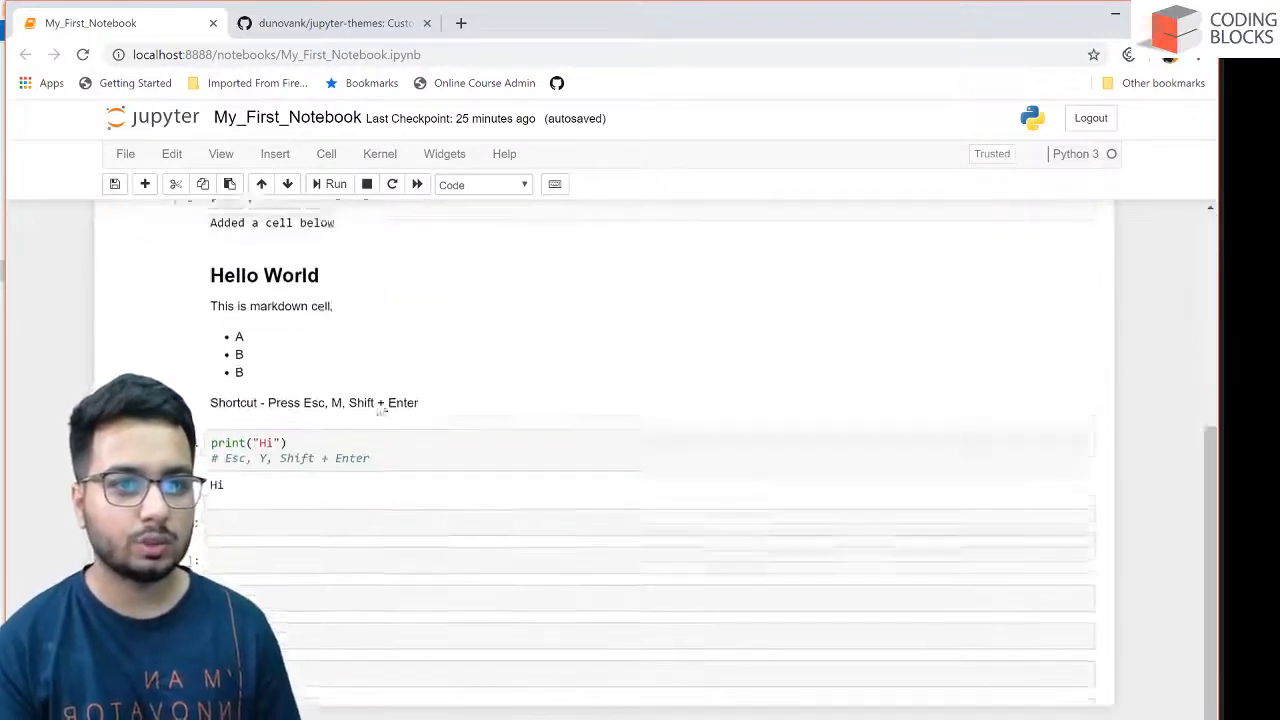